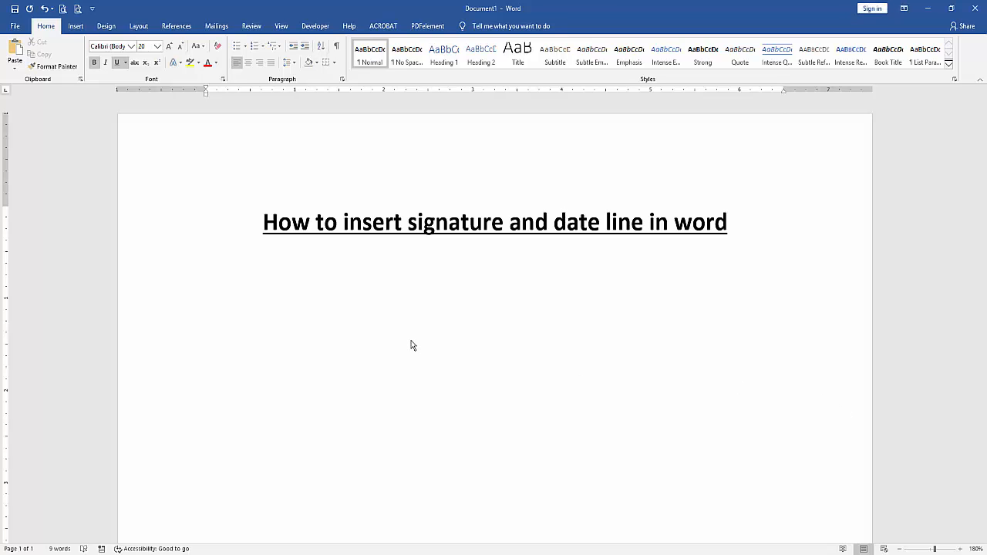
Insert a Simple Text Box from the Built-in gallery below the heading.
click(75, 25)
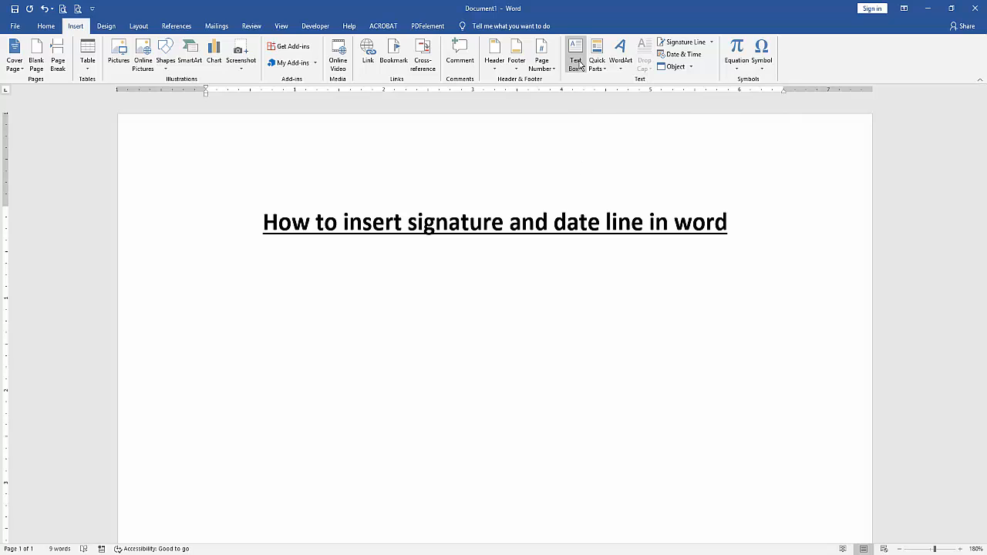
click(575, 54)
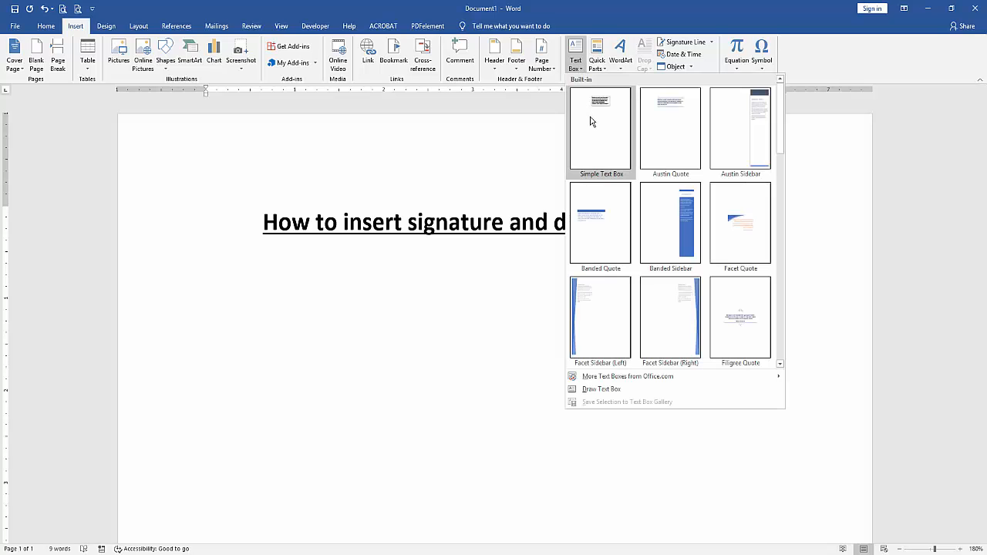
click(600, 131)
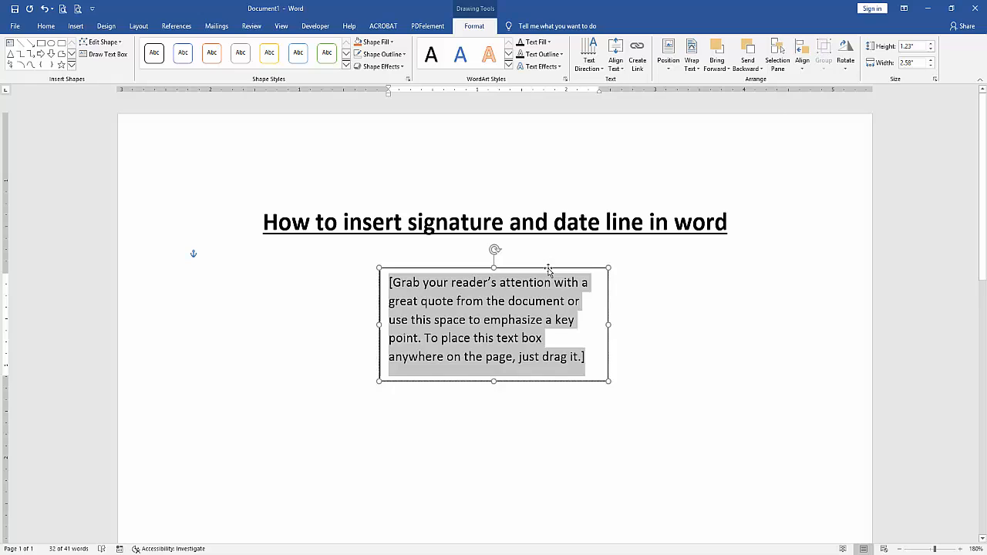
Nudge the text box lower and set its Shape Outline to No Outline.
drag(493, 324, 474, 354)
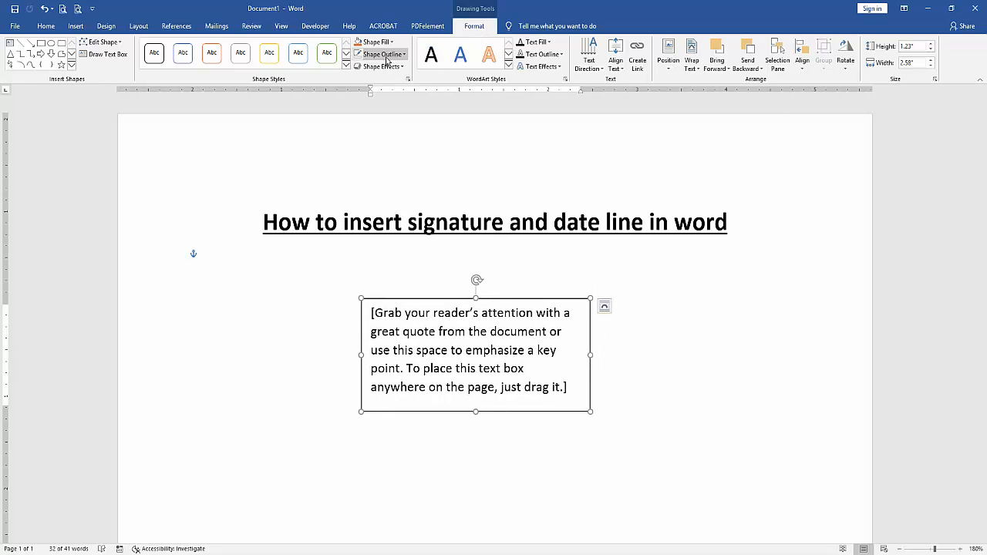
click(379, 54)
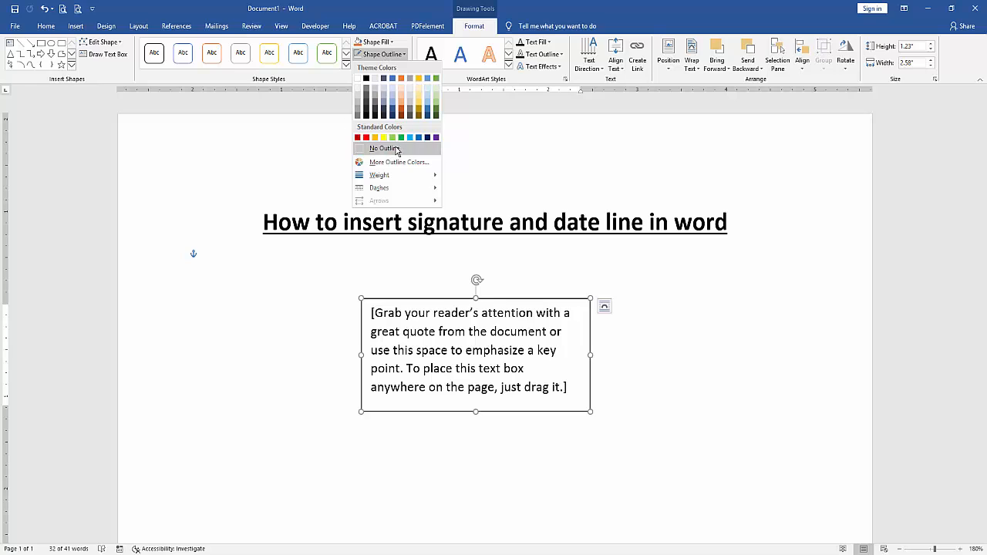
click(384, 148)
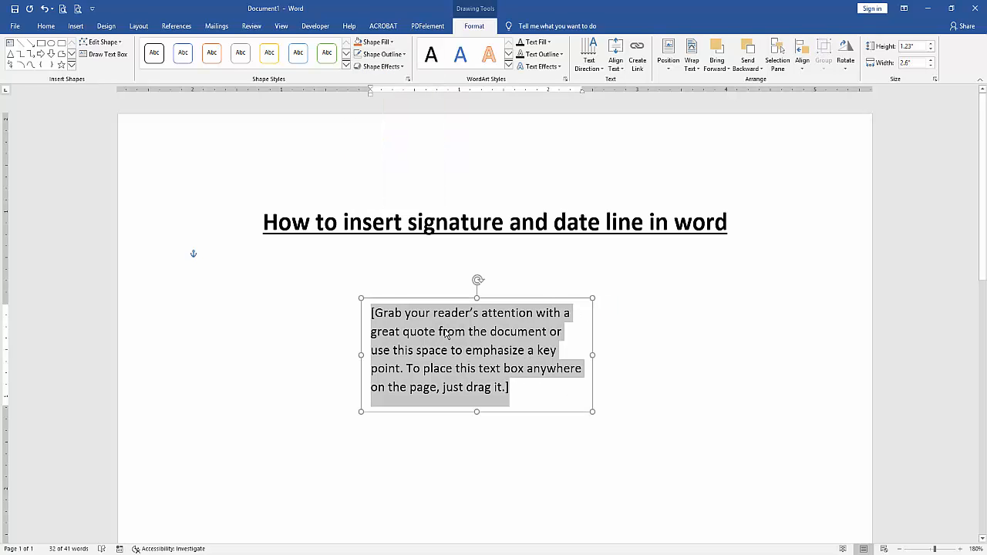
Replace the placeholder with 'Signature:______' and start a new line beneath it.
text(s)
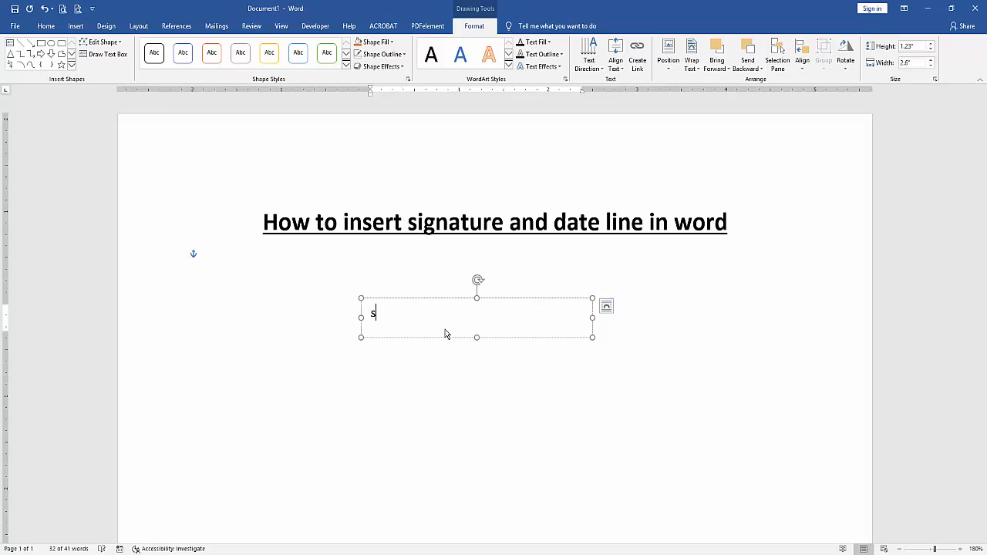
text(ign)
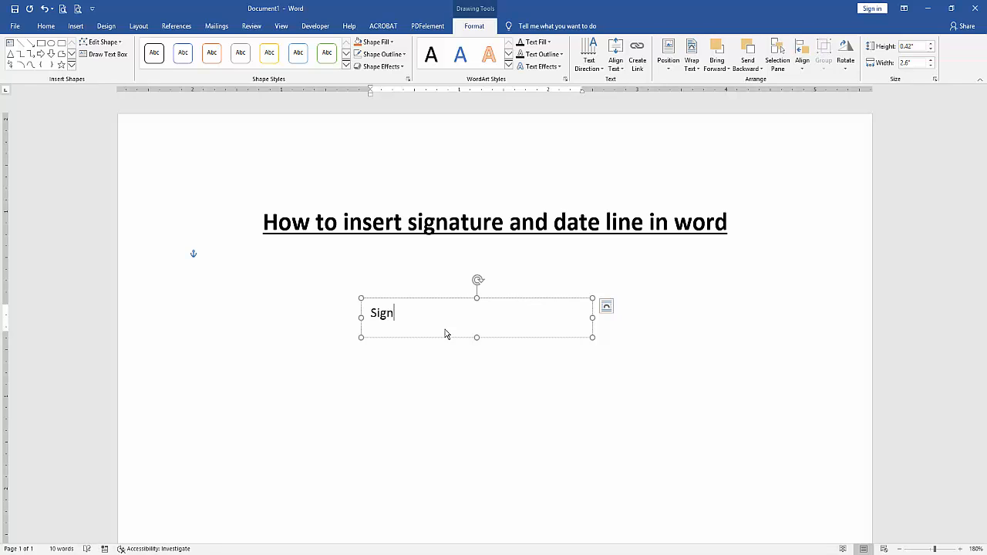
text(ature)
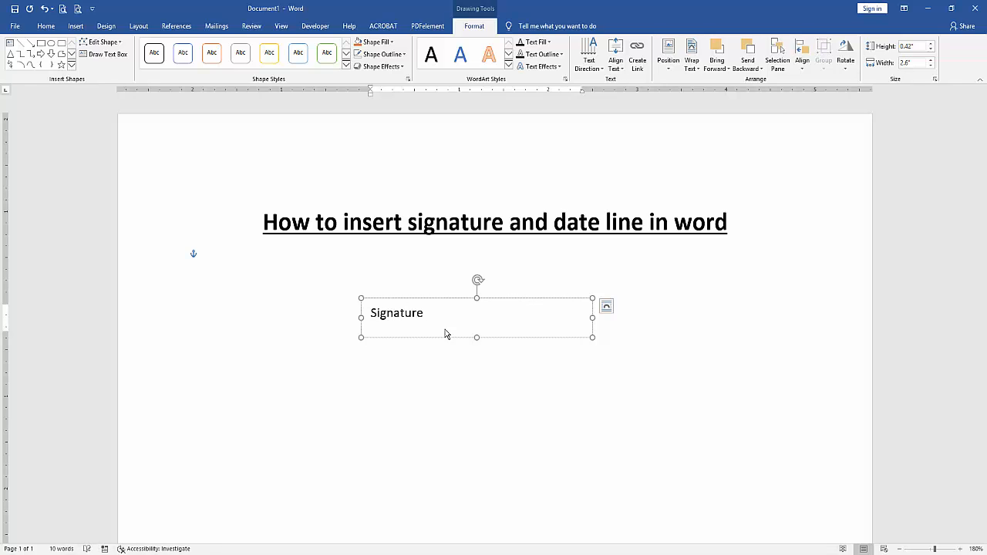
text(:)
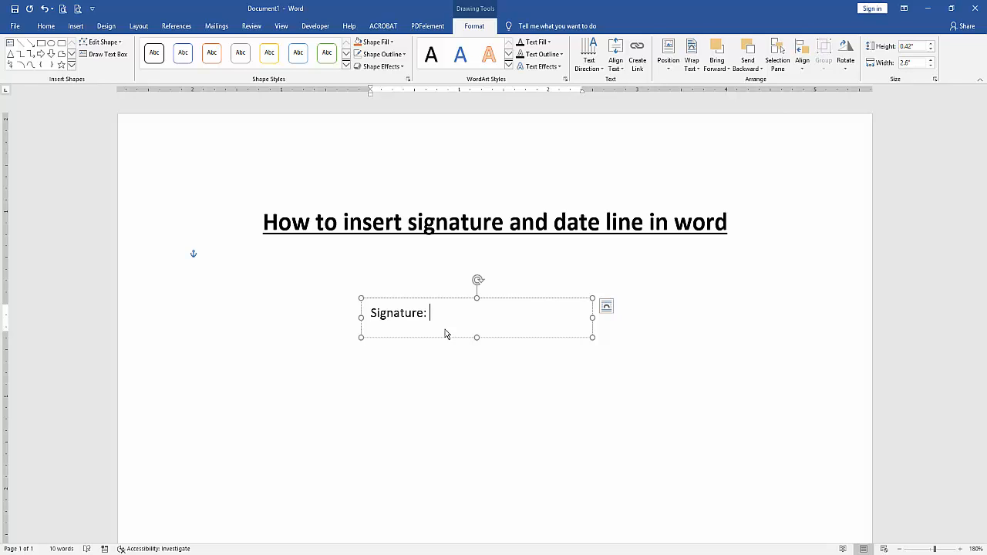
text(________________)
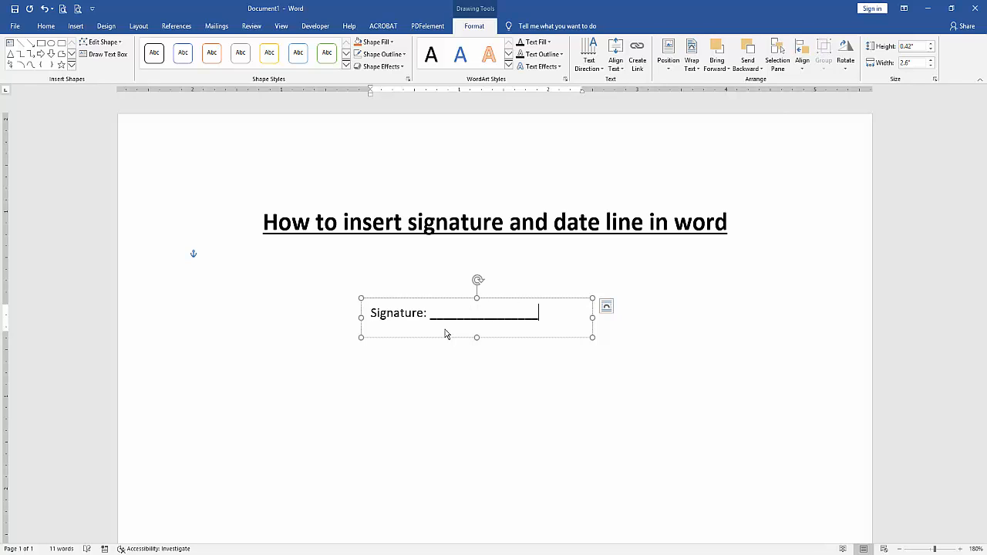
key(enter)
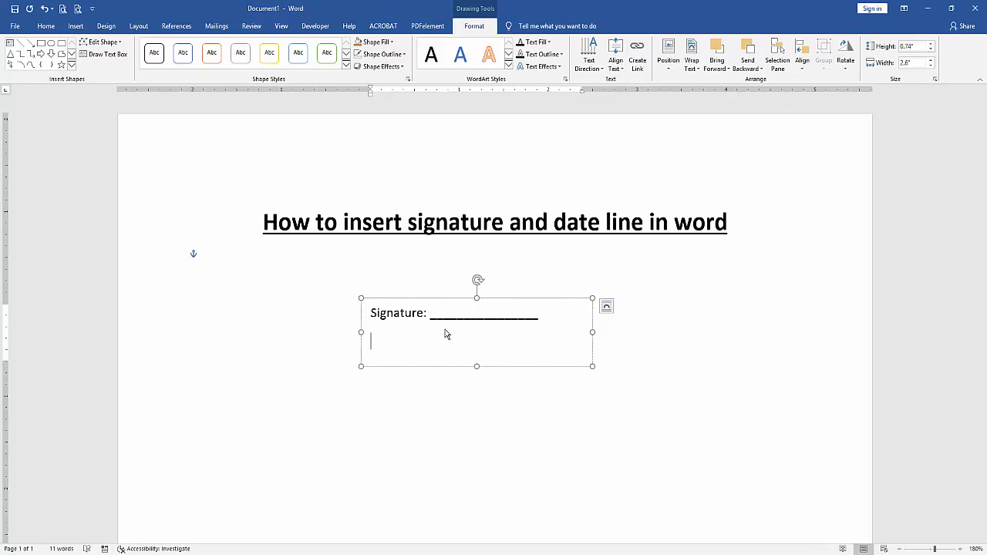
Add a 'Date :' line under the Signature line.
text(Date)
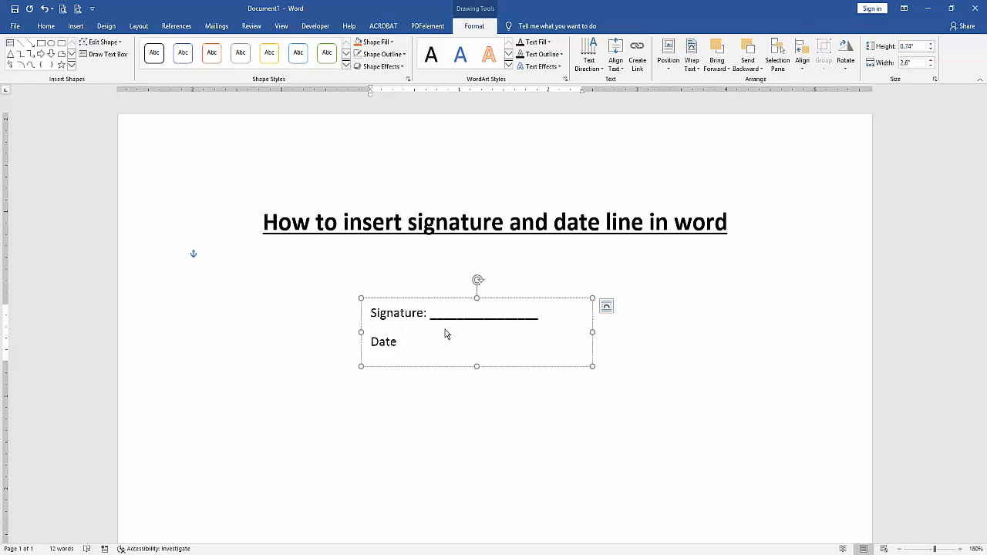
click(424, 341)
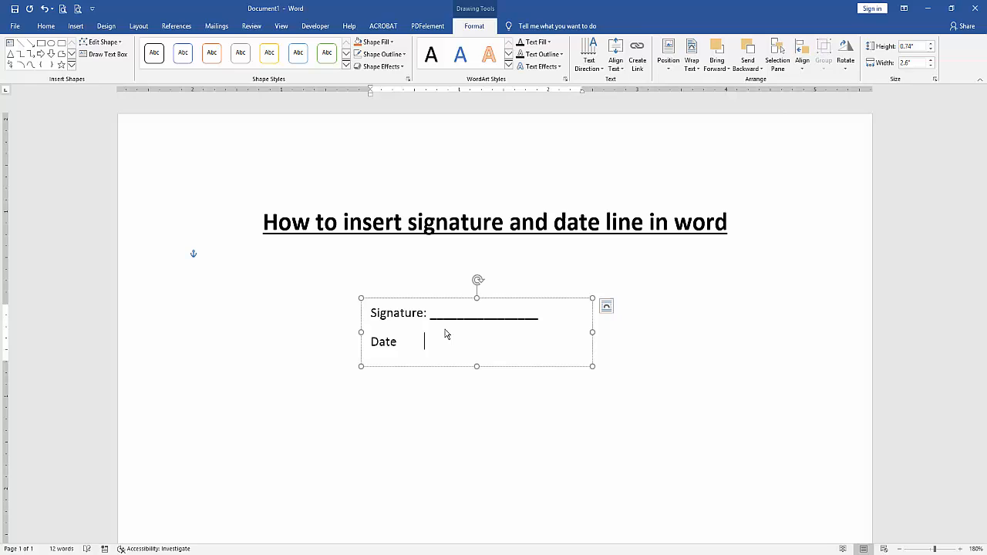
text(: ________________)
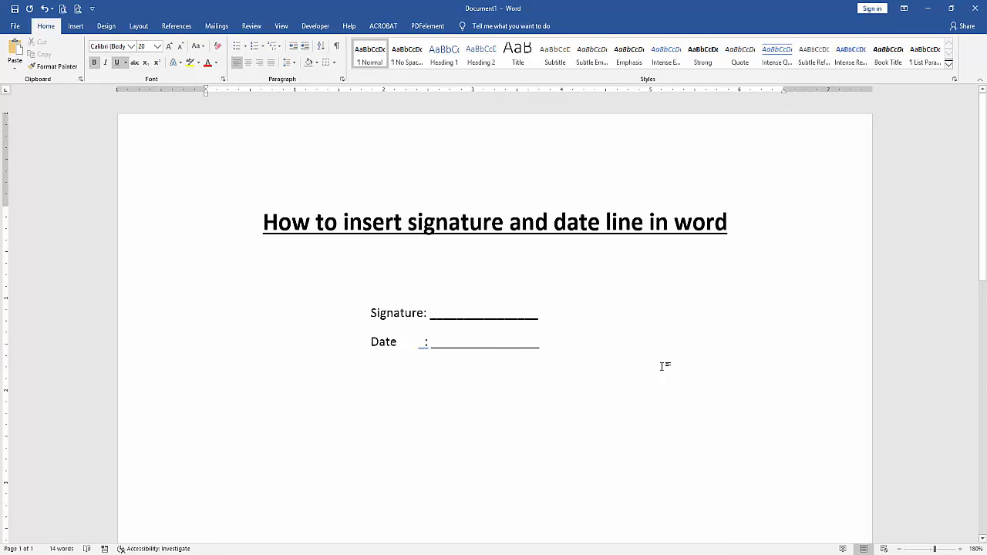
Deselect the text box to view the finished Signature and Date lines.
click(206, 266)
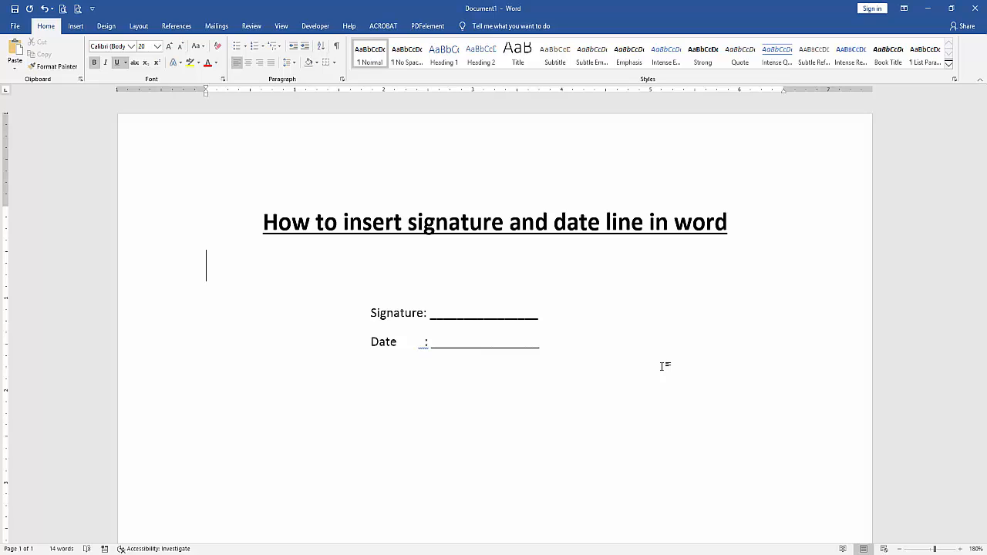